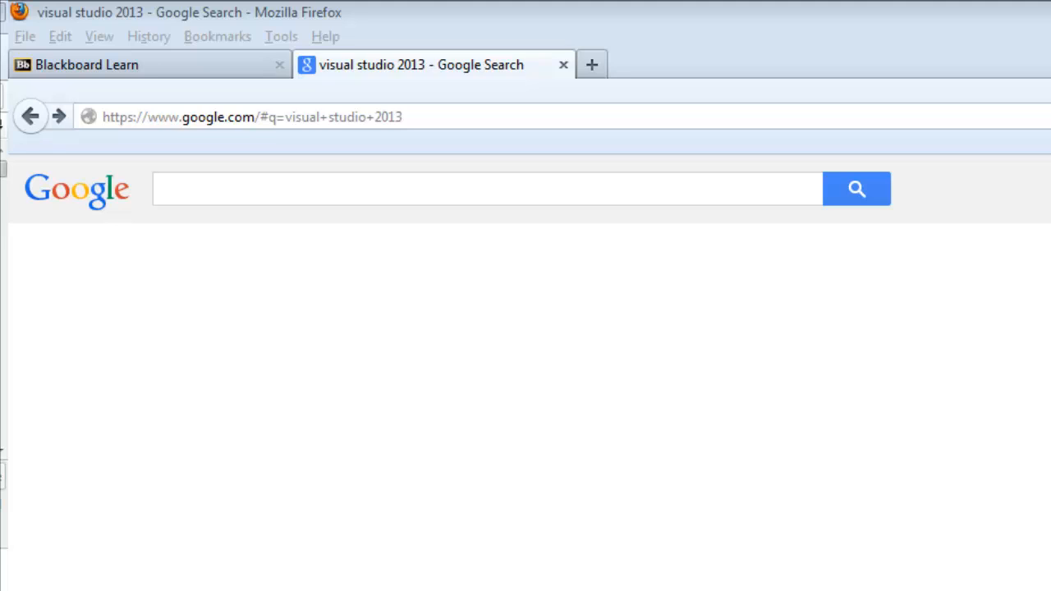
mouse_move(260, 319)
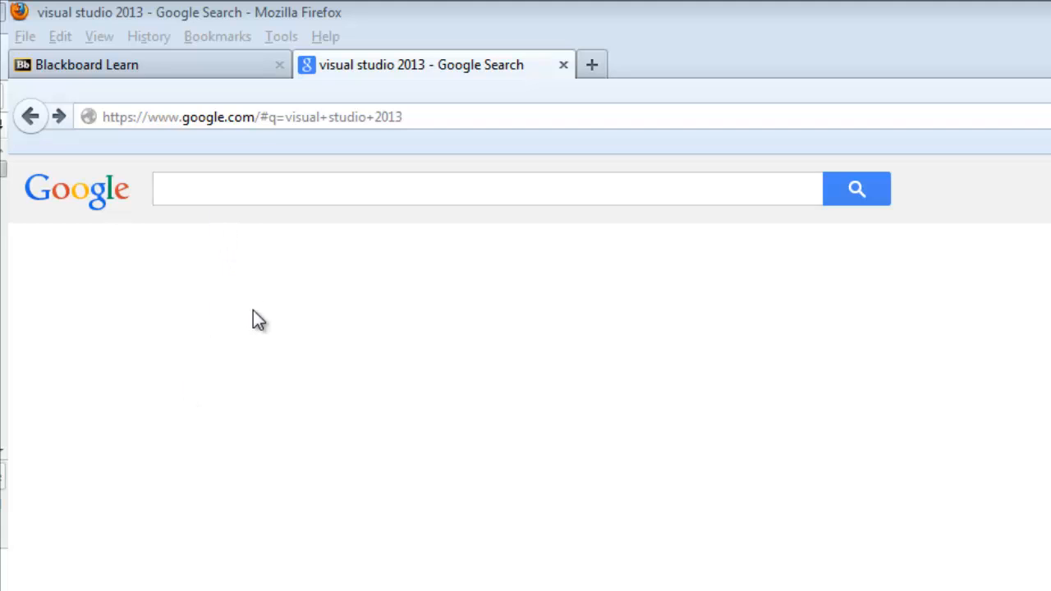
Search Google for 'visual studio 2013' and load the results
click(487, 188)
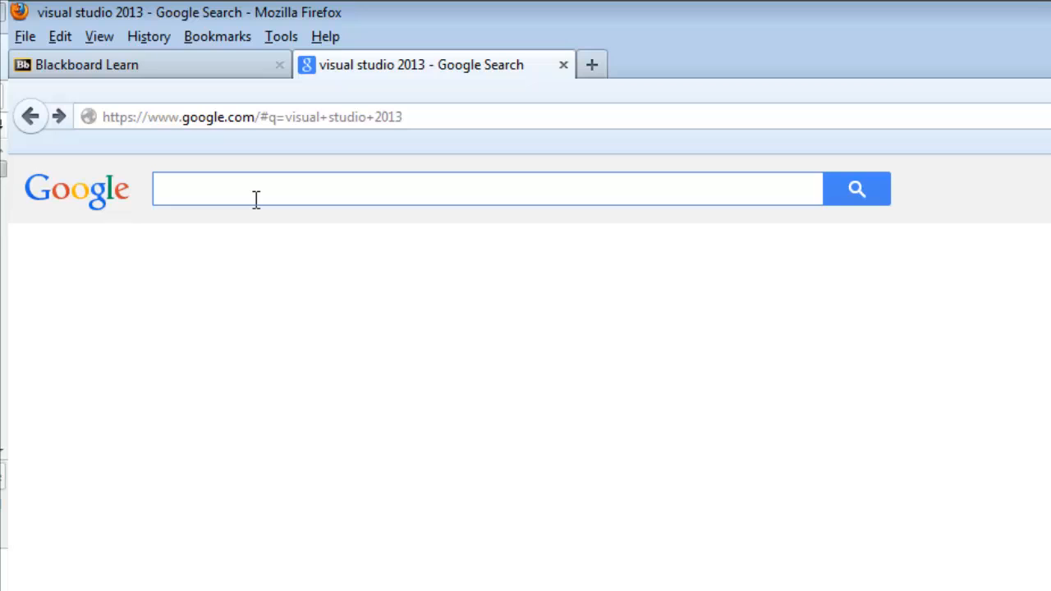
text(visual)
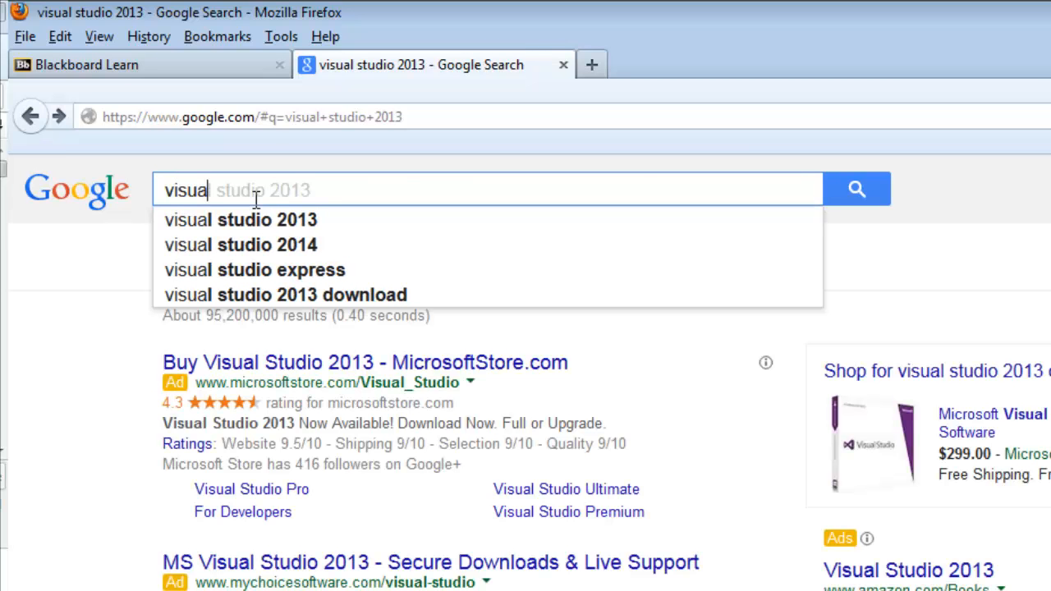
text(studio 2013)
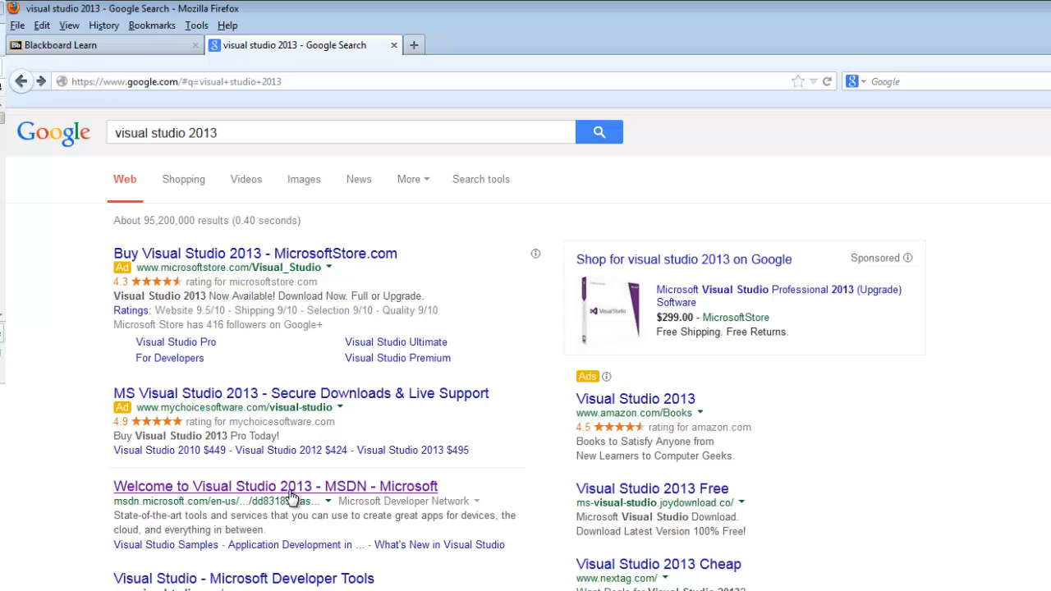
Open the 'Welcome to Visual Studio 2013 - MSDN - Microsoft' result
click(276, 486)
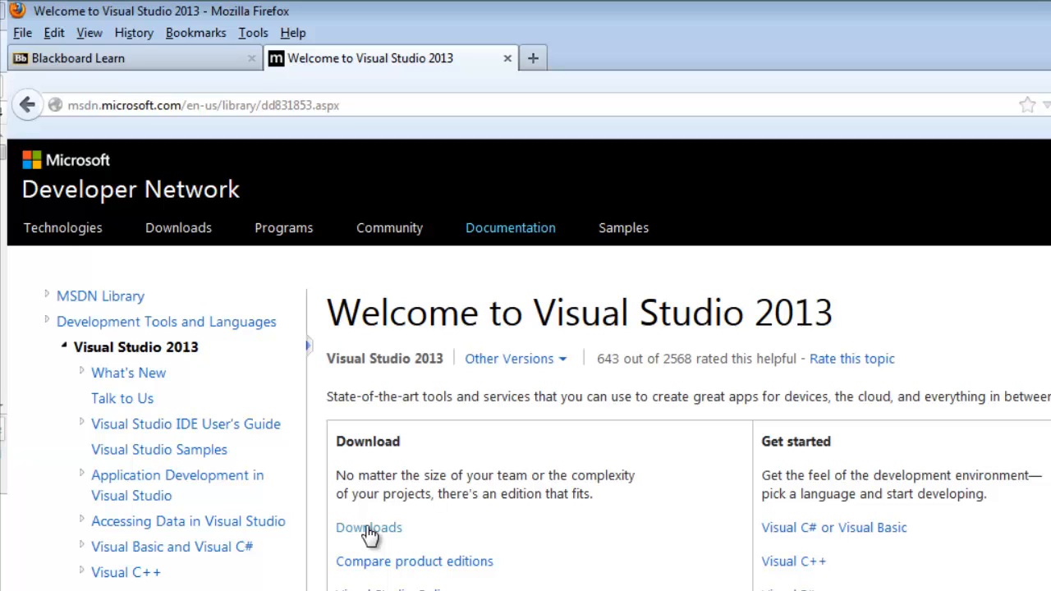
Go to the Visual Studio Downloads page and show the Express editions section
click(368, 527)
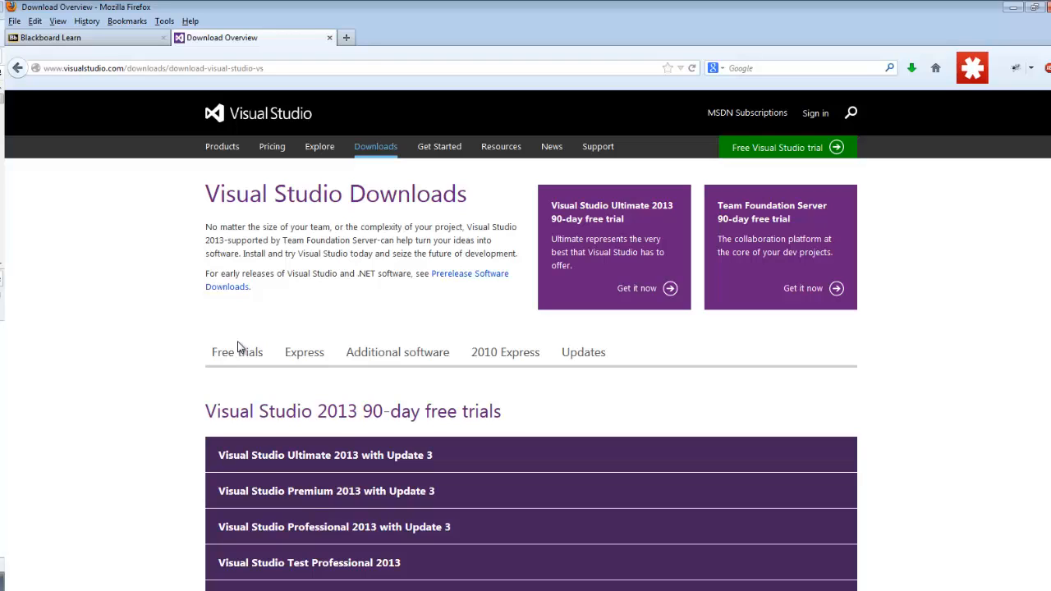
mouse_move(286, 338)
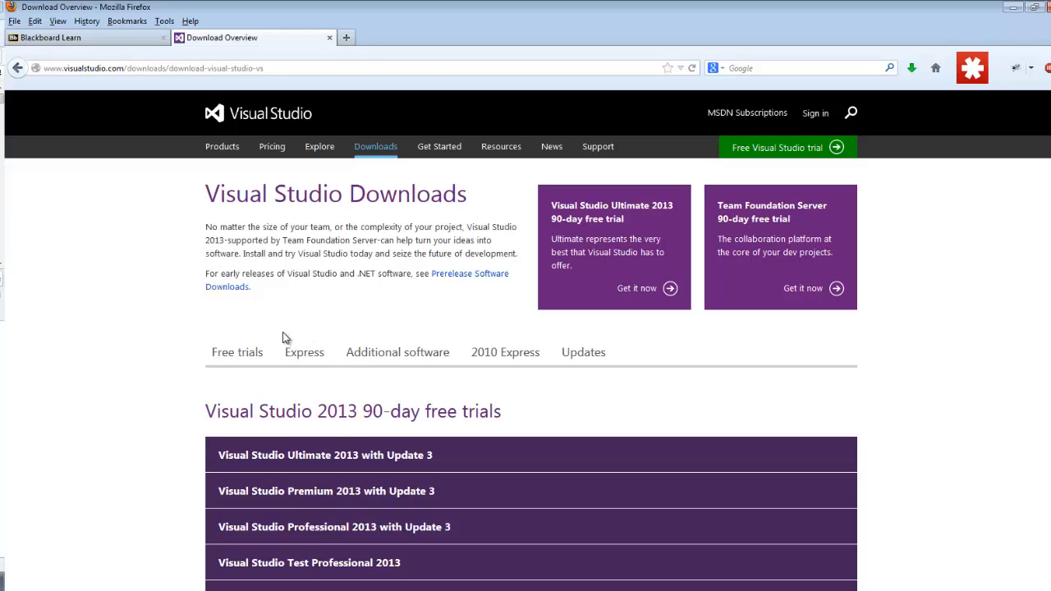
mouse_move(391, 421)
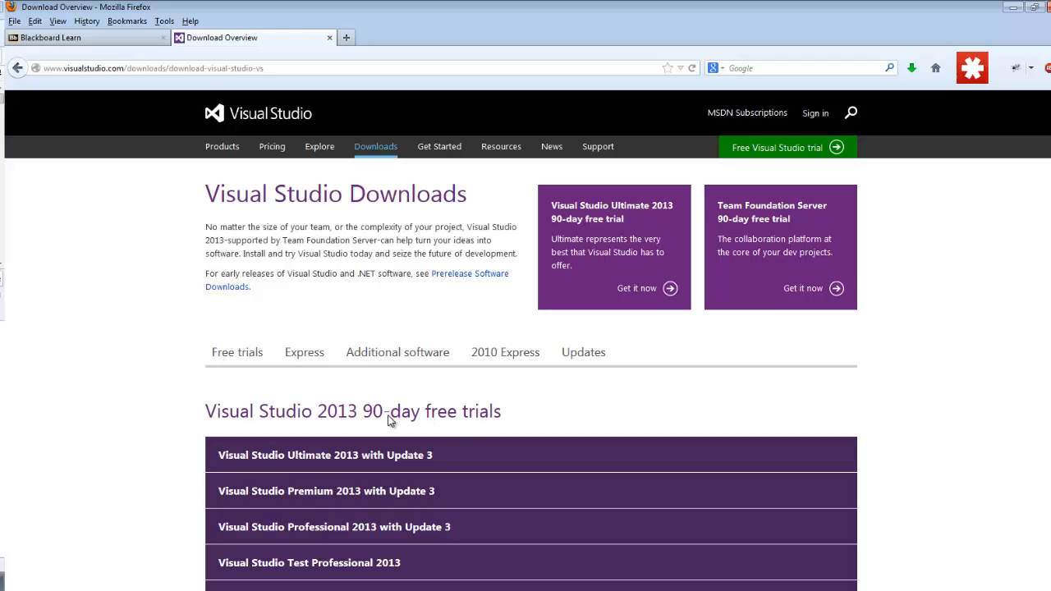
scroll(down, 3)
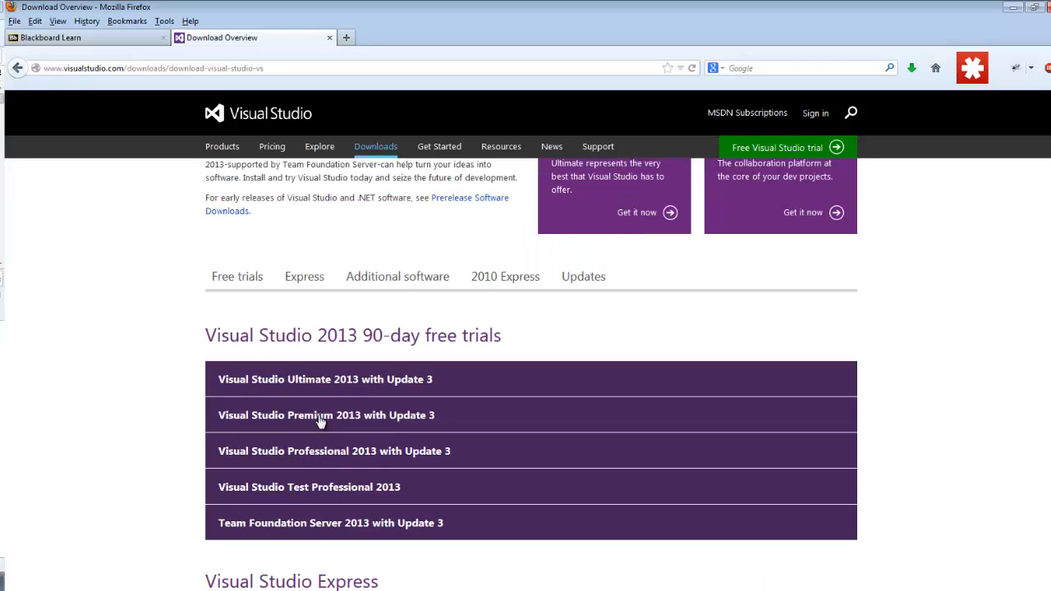
scroll(down, 3)
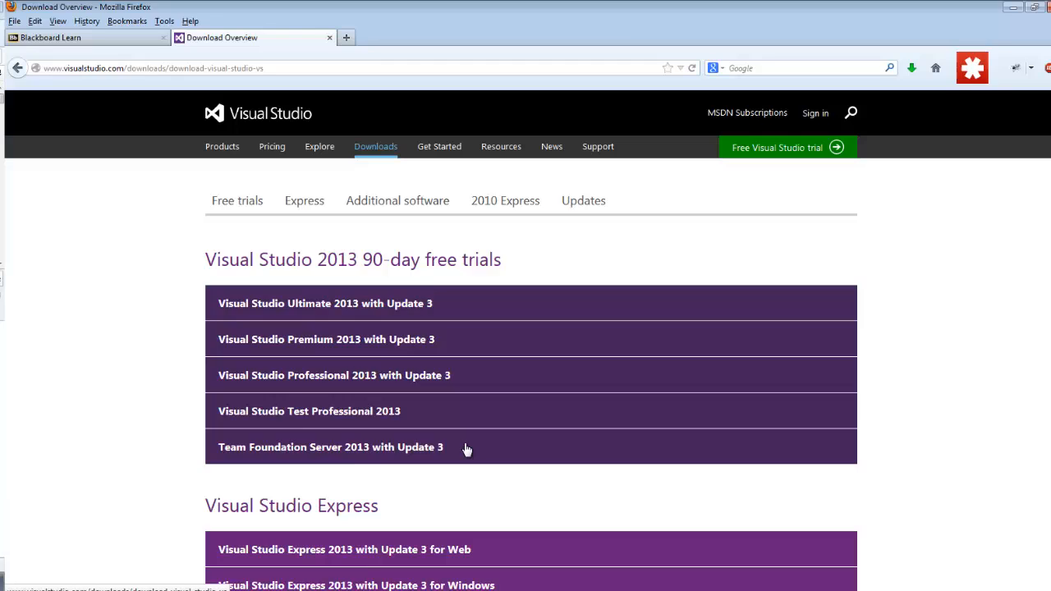
click(304, 200)
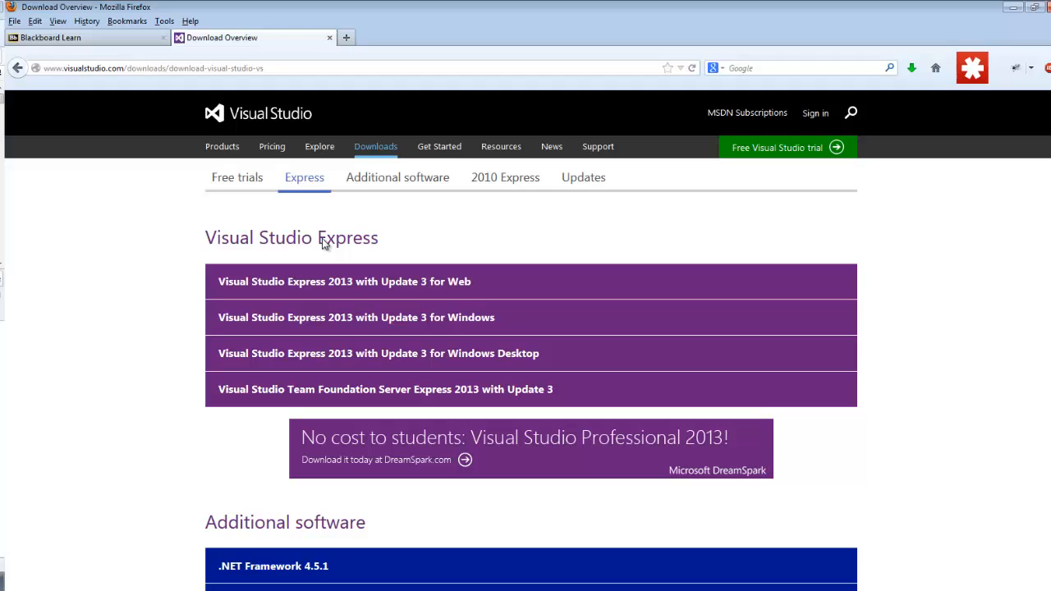
mouse_move(312, 301)
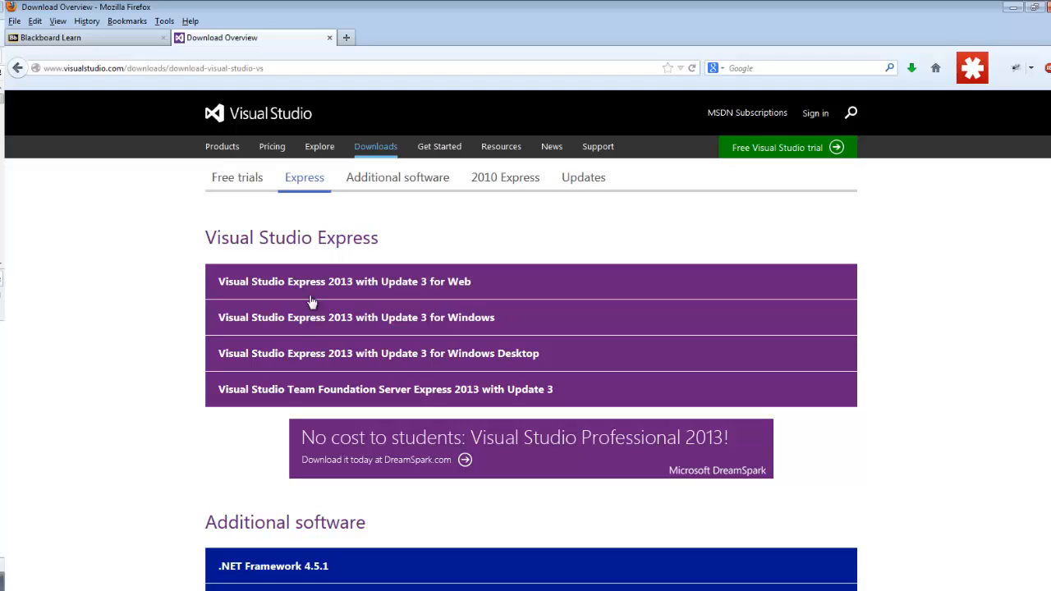
mouse_move(278, 286)
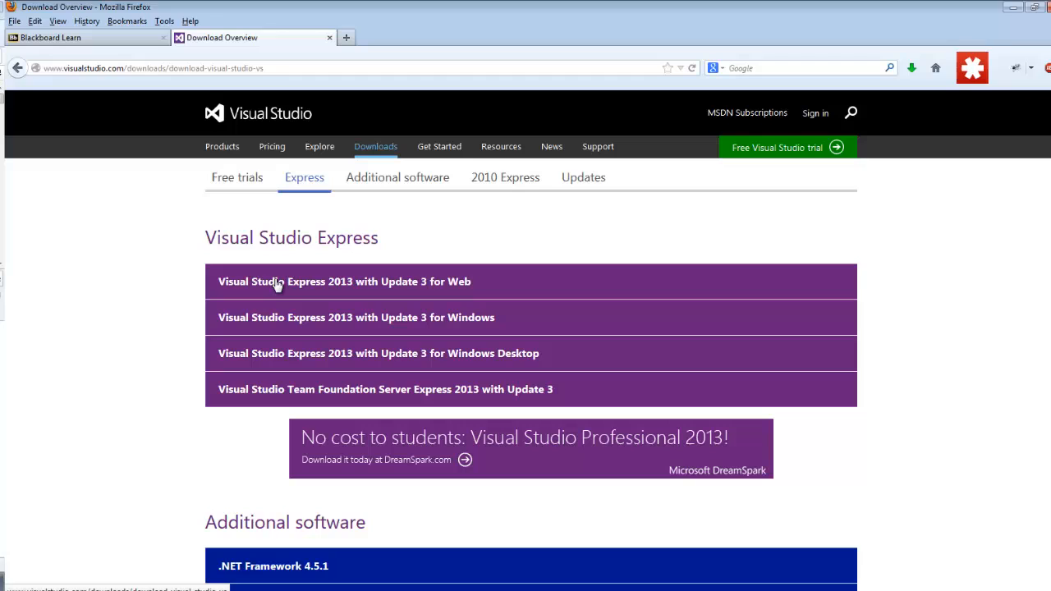
mouse_move(450, 363)
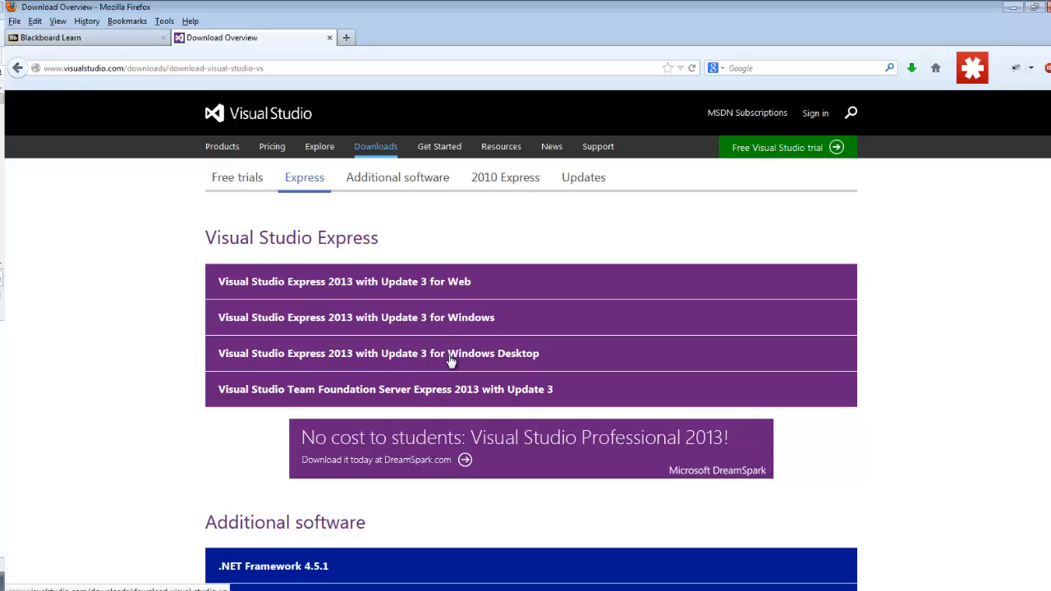
Choose Express 2013 with Update 3 for Windows Desktop and start 'Install now' in English
click(377, 354)
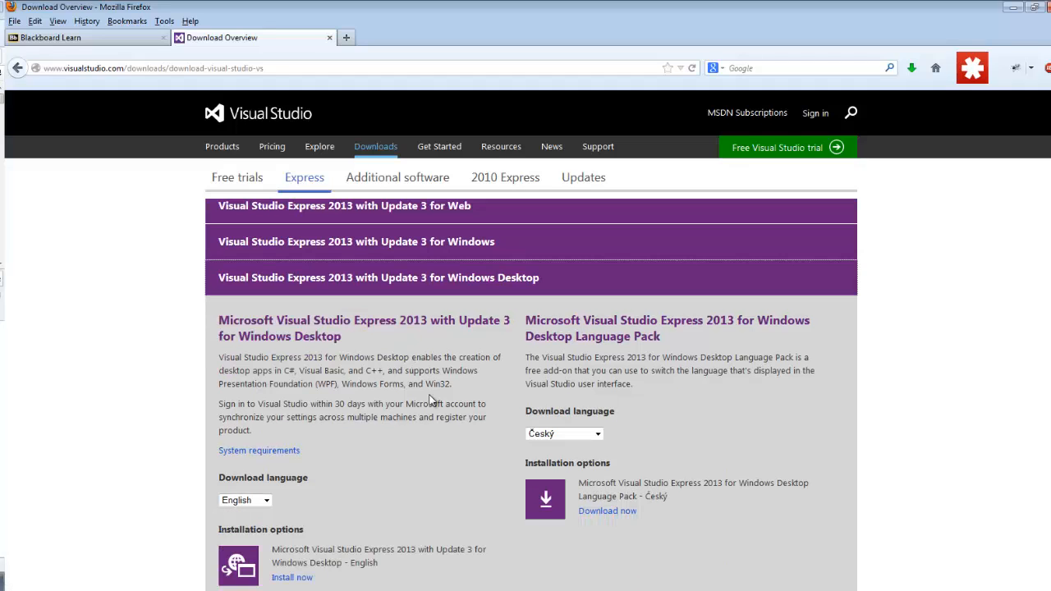
mouse_move(426, 385)
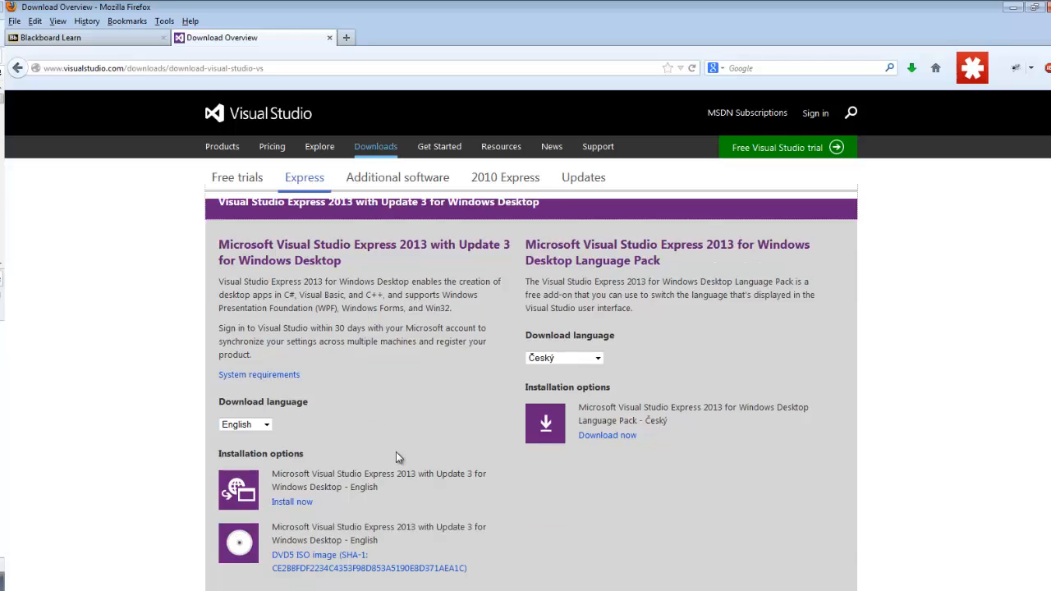
scroll(down, 3)
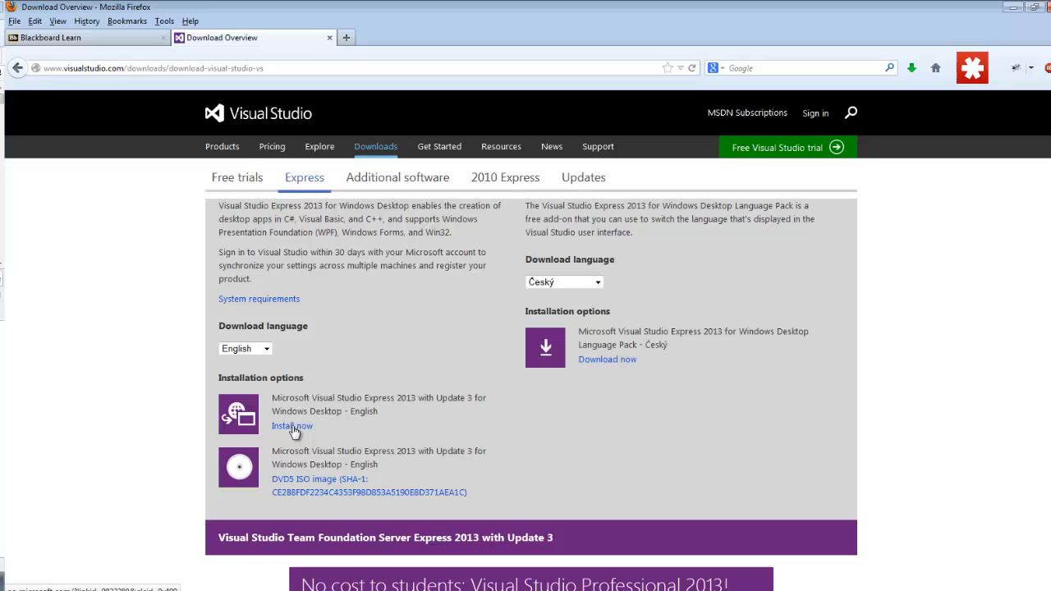
click(292, 425)
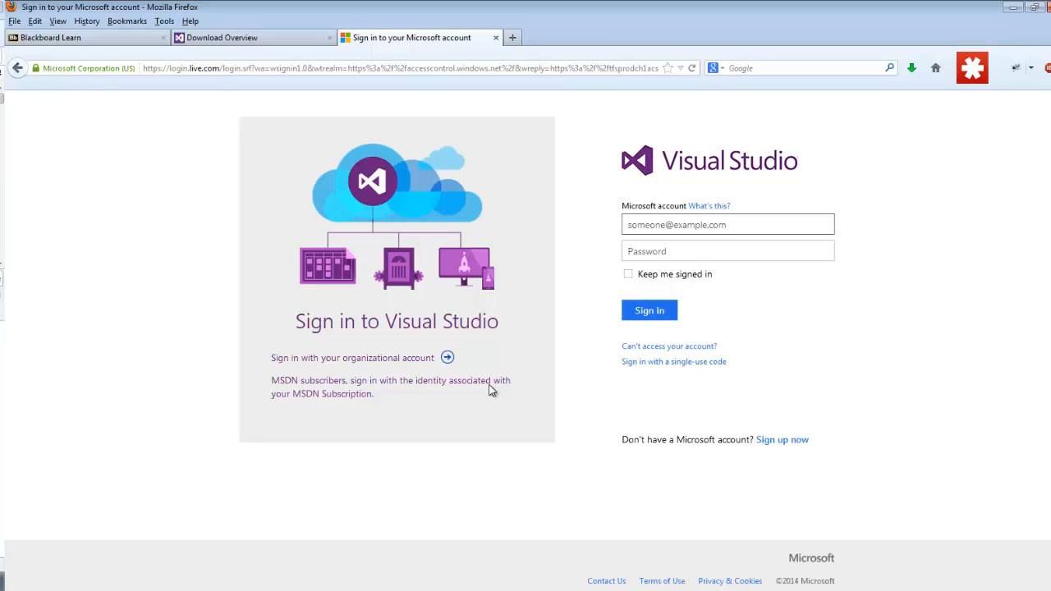
Sign in with the Microsoft account password and decline saving the password
click(727, 223)
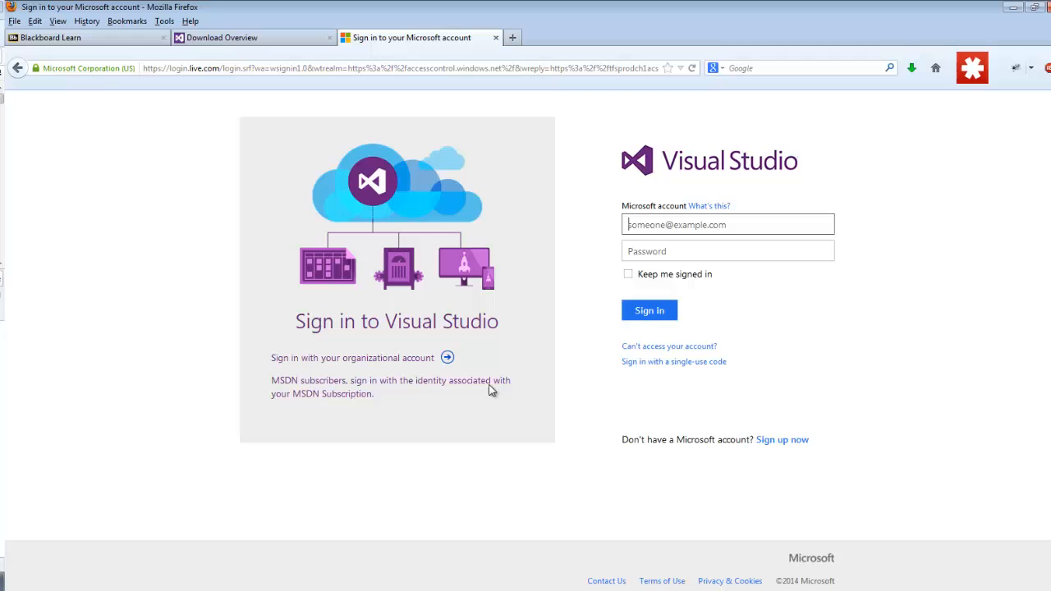
click(651, 309)
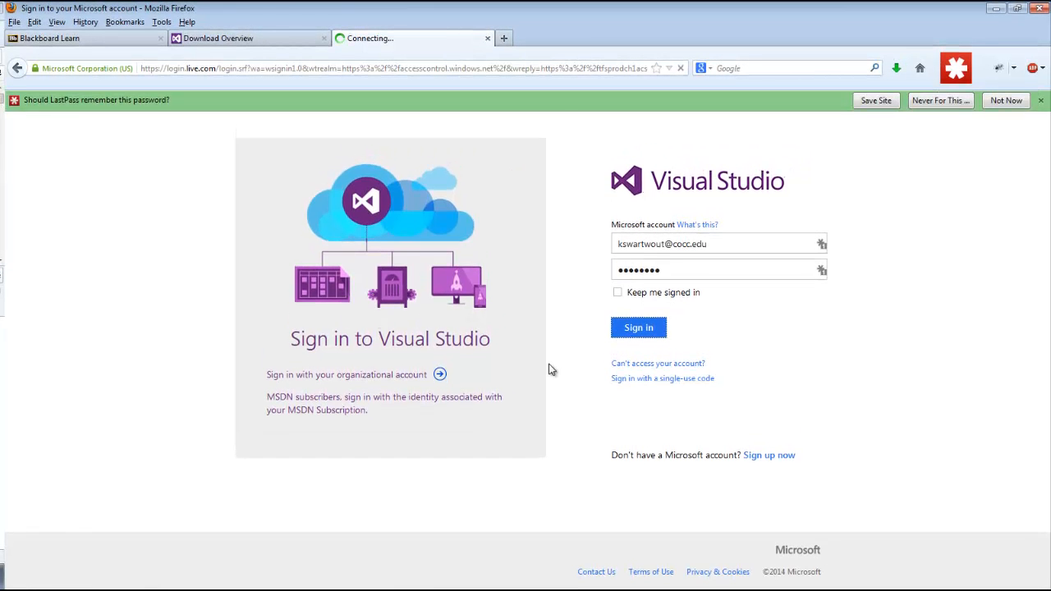
click(638, 327)
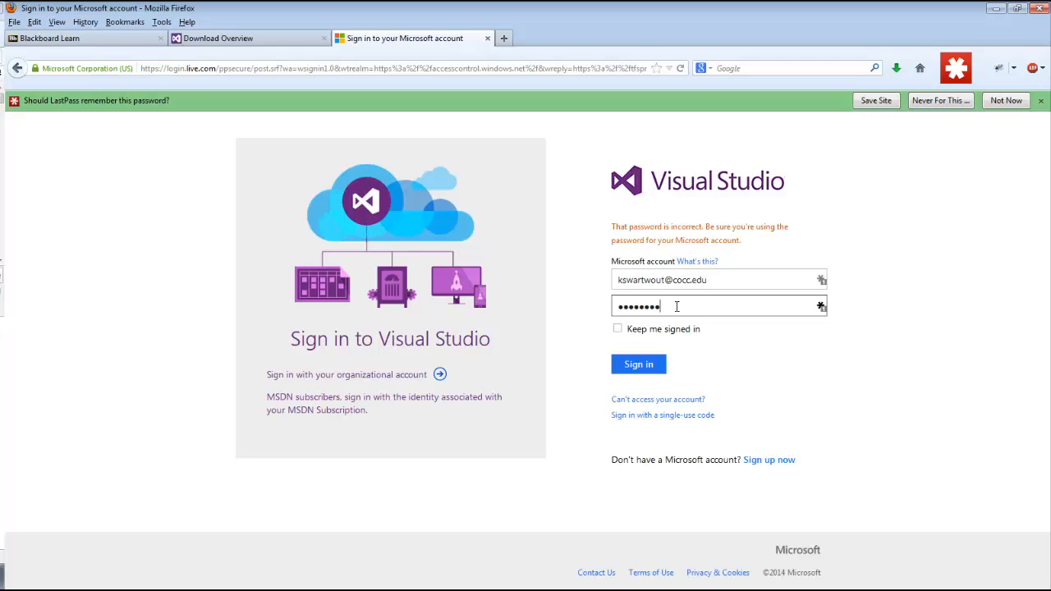
click(638, 365)
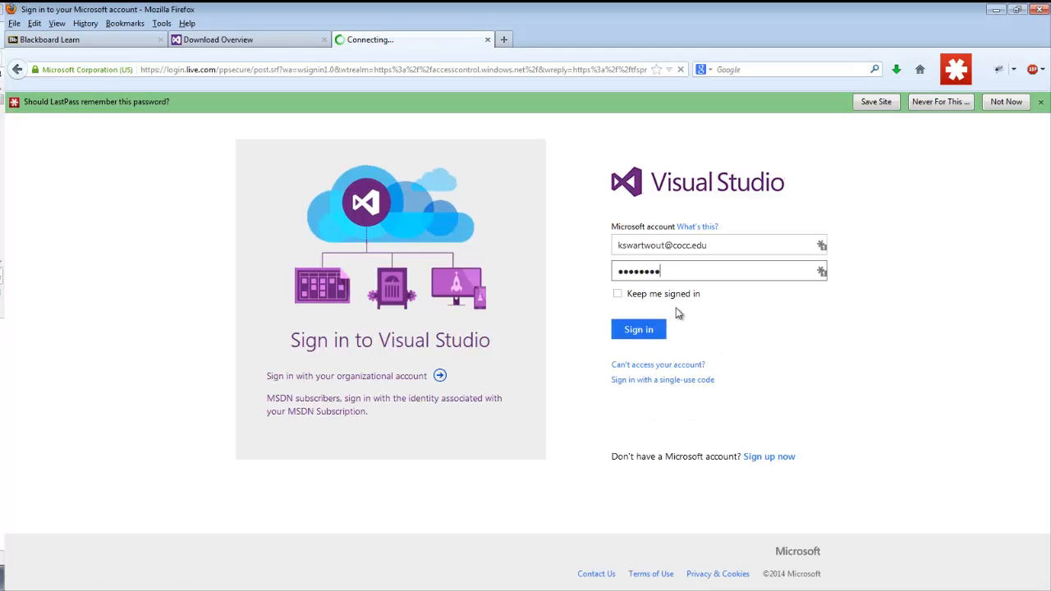
click(639, 329)
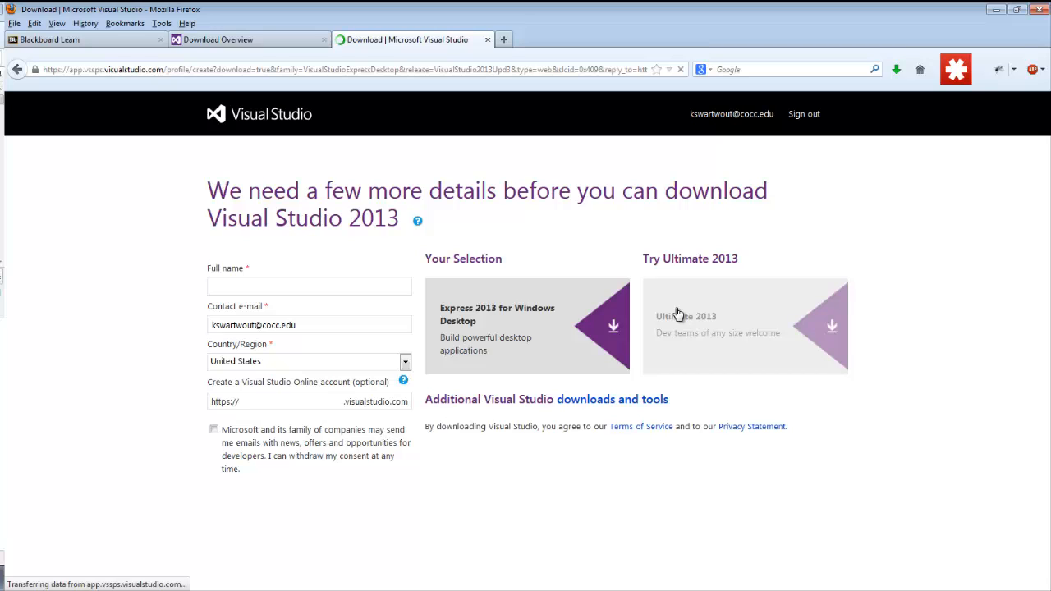
Enter full name 'Ken Swa', opt out of Microsoft emails, and download Express 2013 for Windows Desktop
click(213, 430)
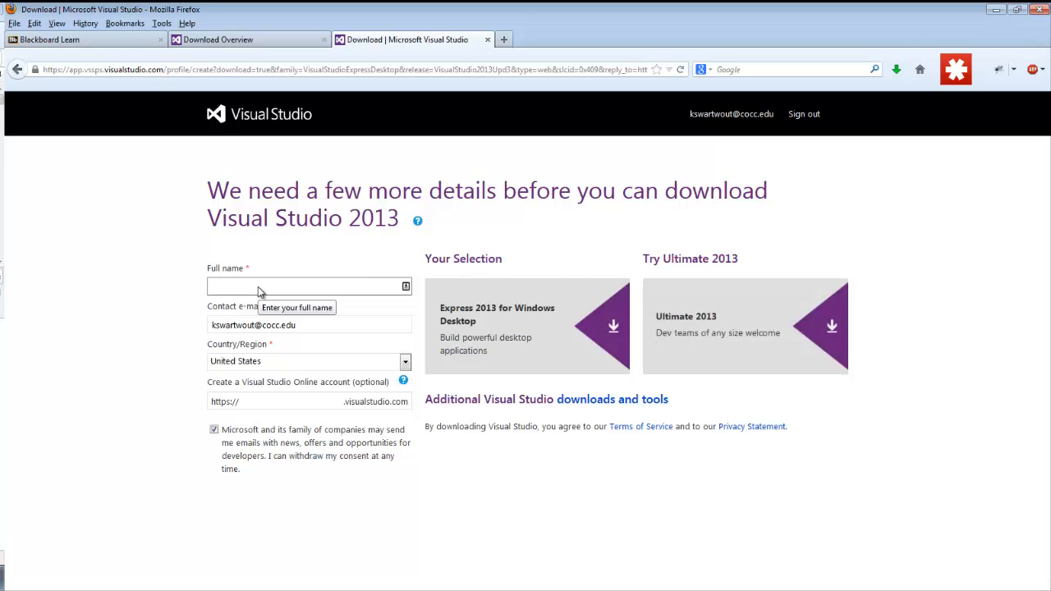
text(Ken Swartwout)
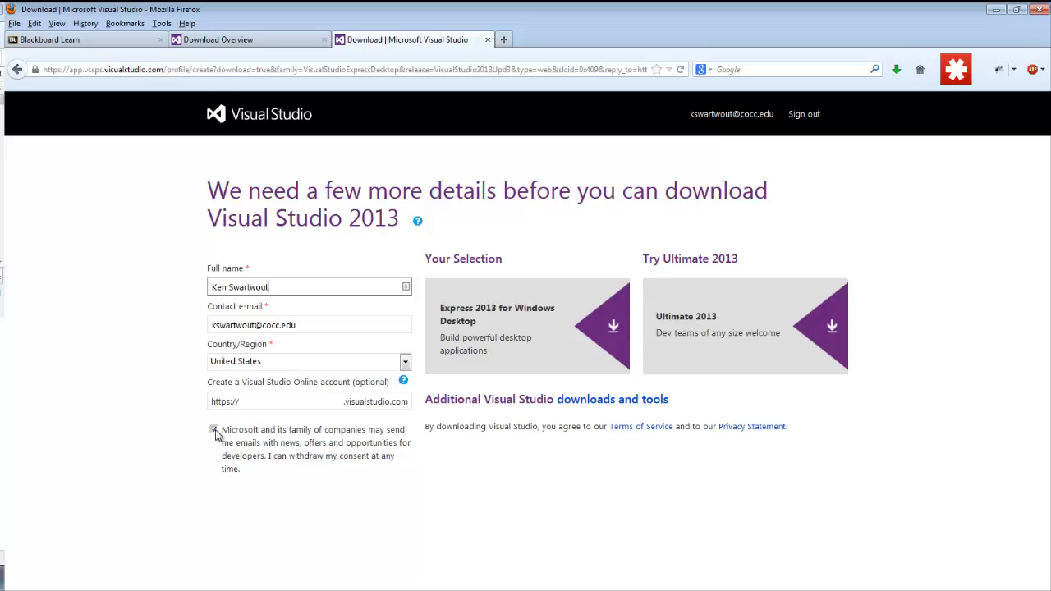
click(214, 430)
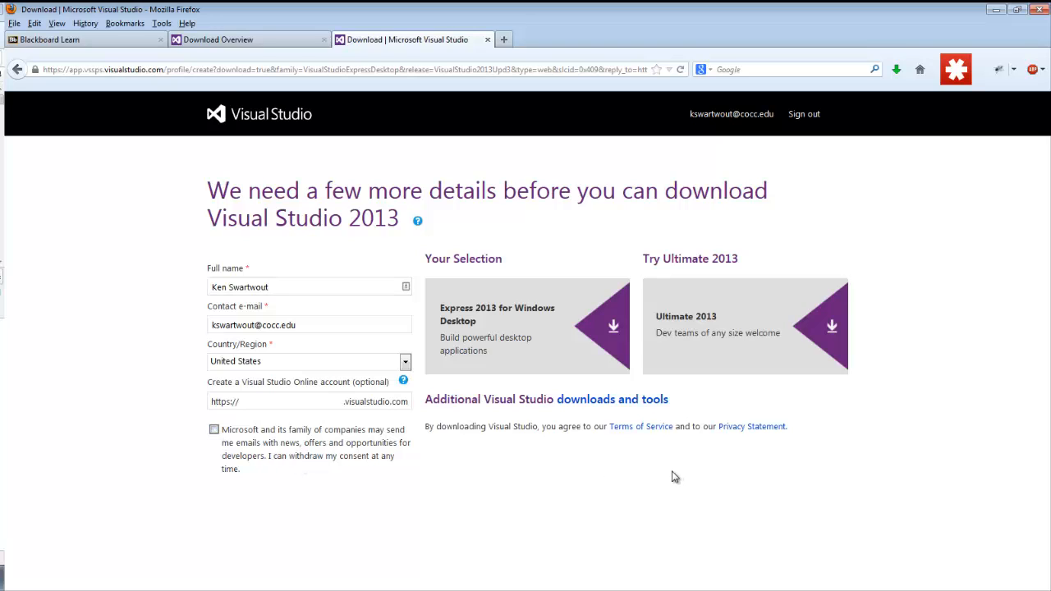
mouse_move(616, 422)
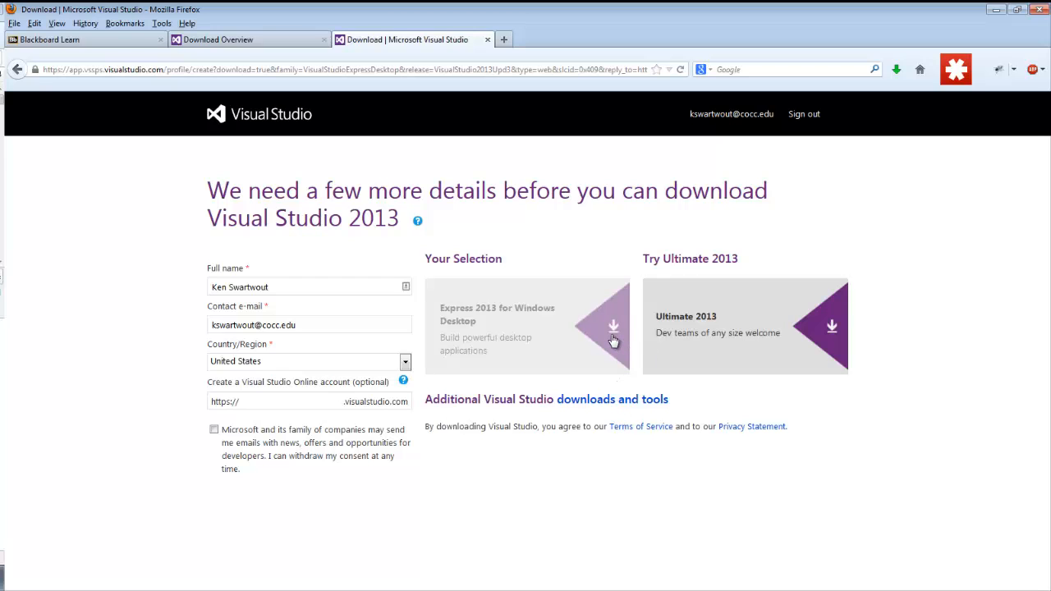
click(614, 325)
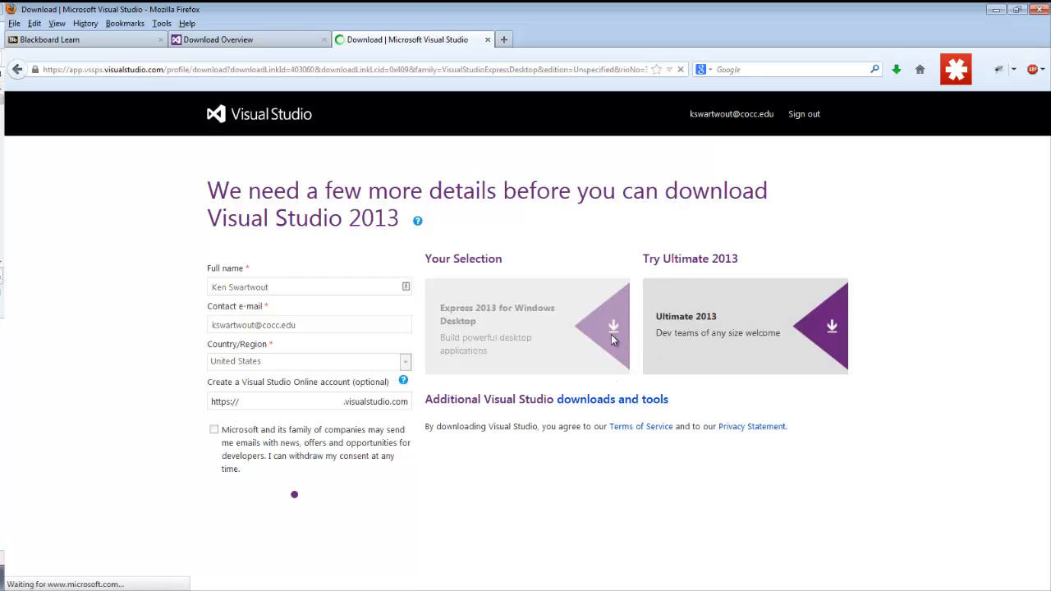
click(615, 327)
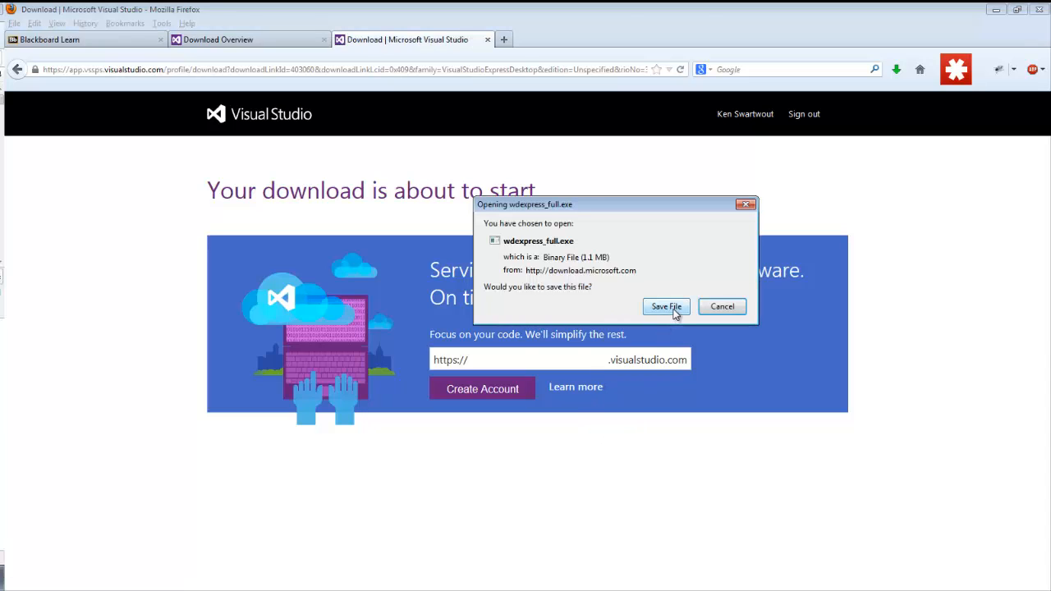
Save wdexpress_full.exe into the tempprogramming folder
click(667, 307)
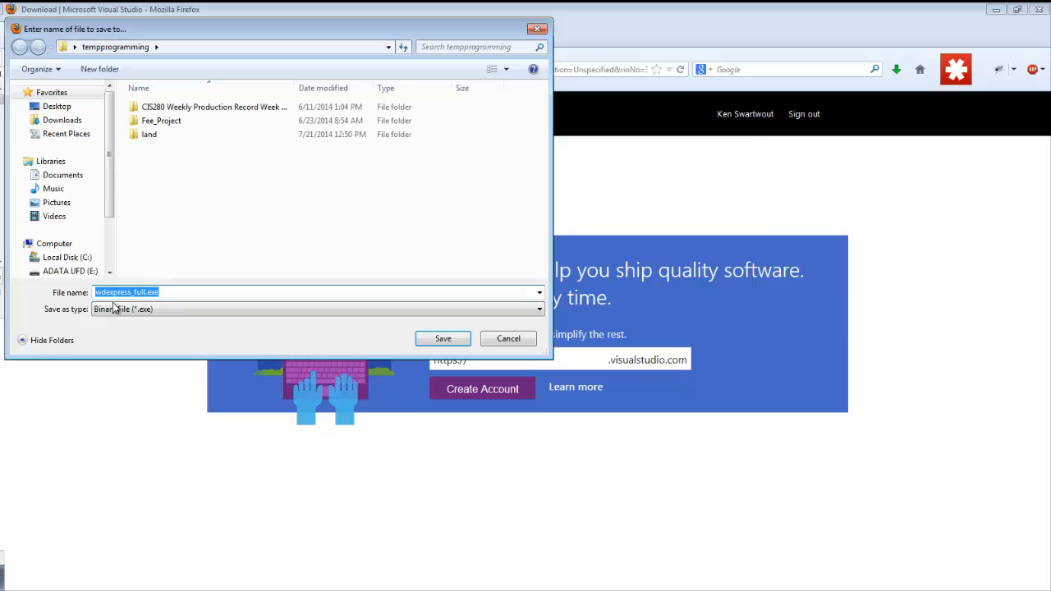
mouse_move(322, 308)
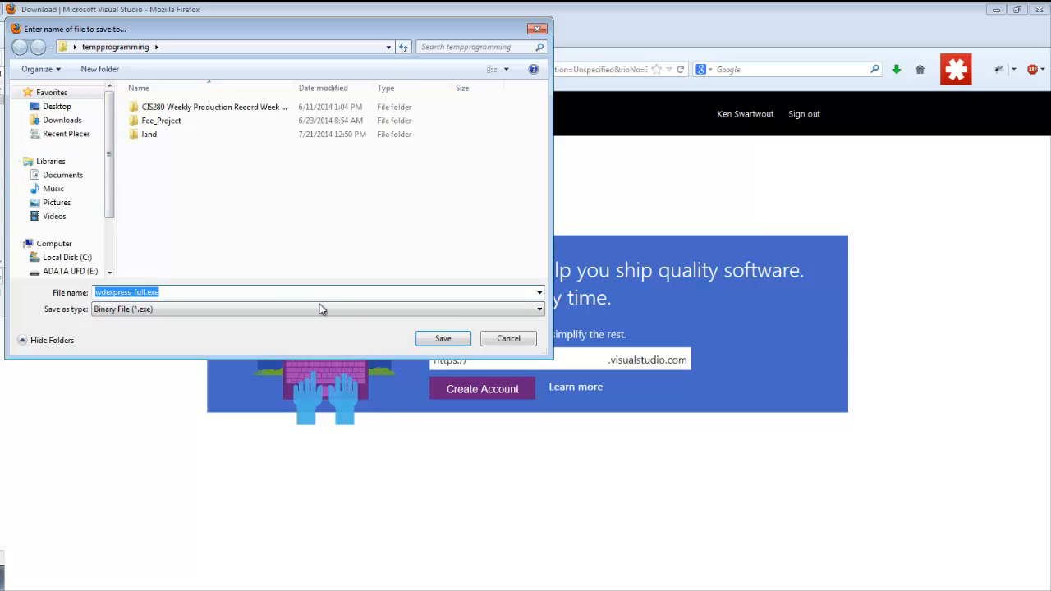
click(443, 338)
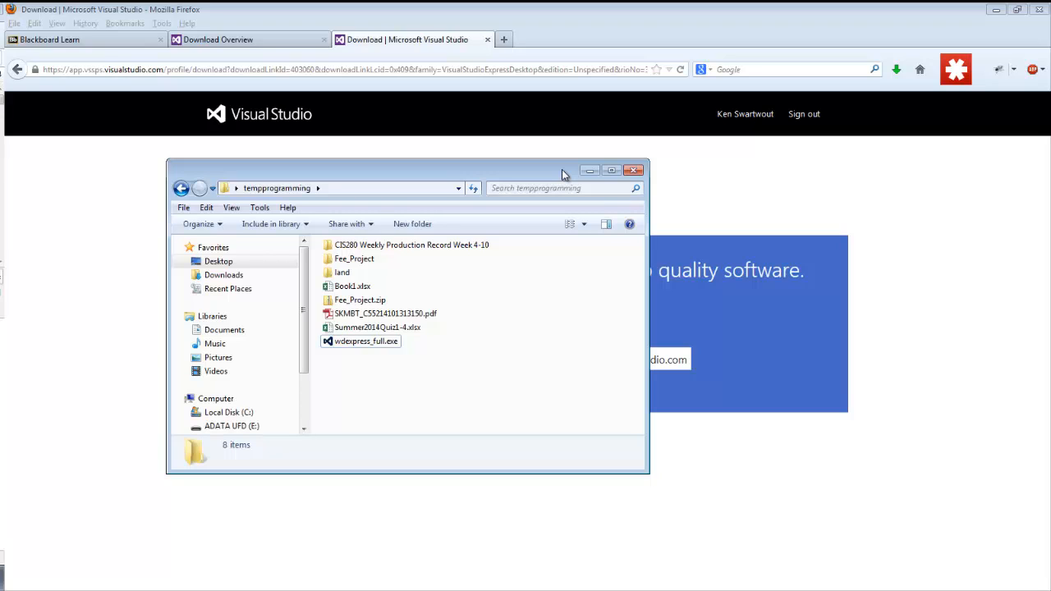
mouse_move(384, 401)
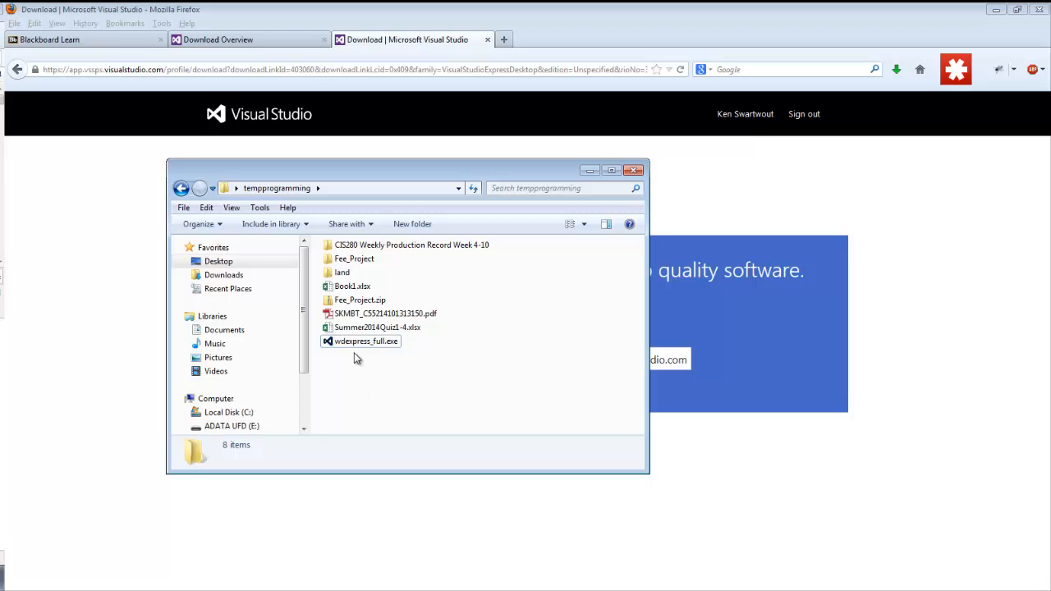
Launch wdexpress_full.exe and allow it to run past the security warning
double_click(367, 340)
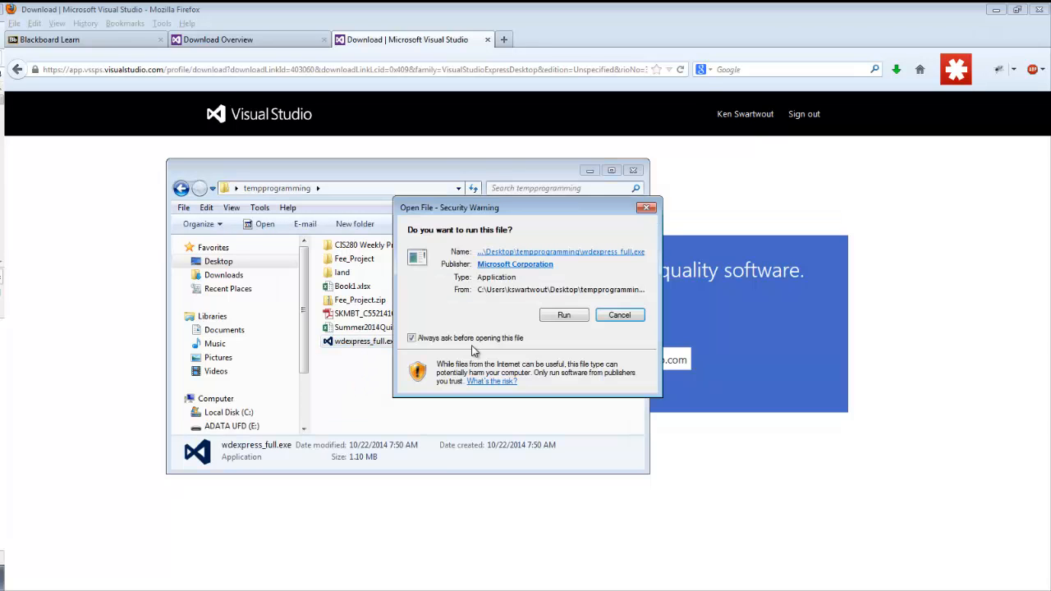
click(564, 315)
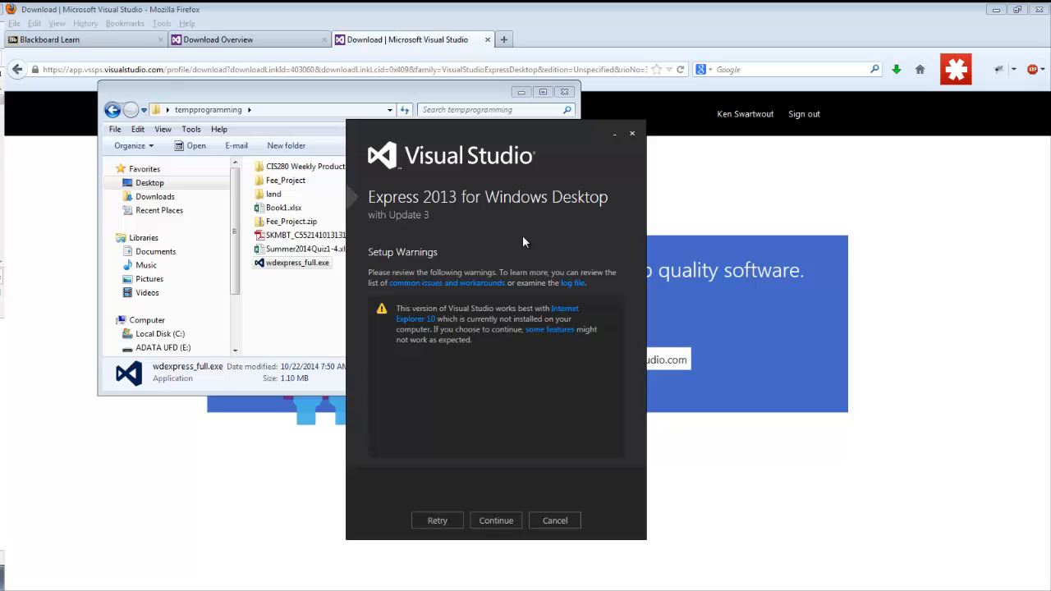
mouse_move(556, 521)
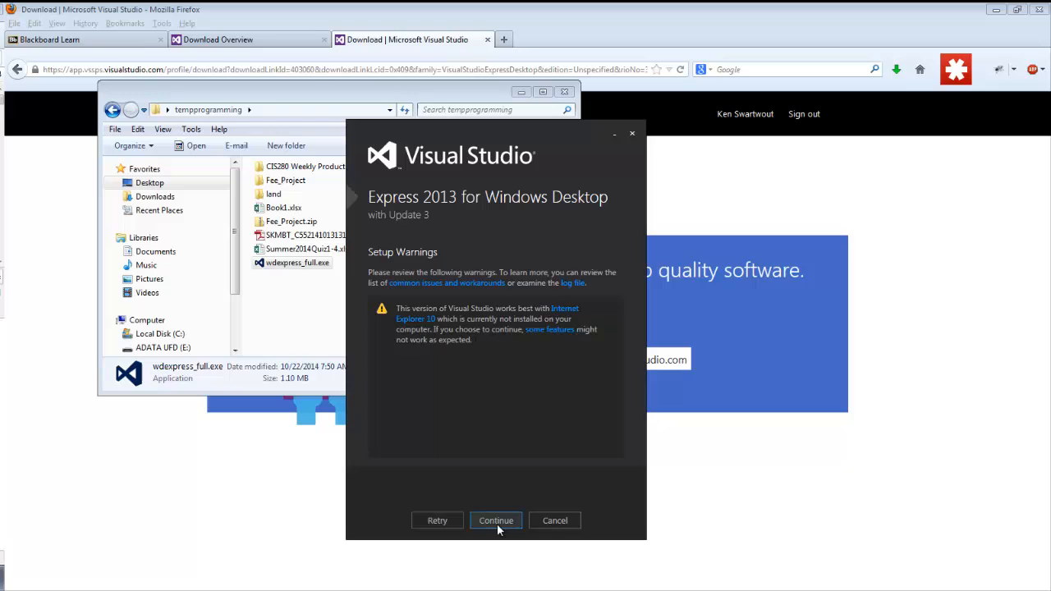
Continue past the IE10 warning, accept the license terms, opt out of the improvement program, and install
click(496, 521)
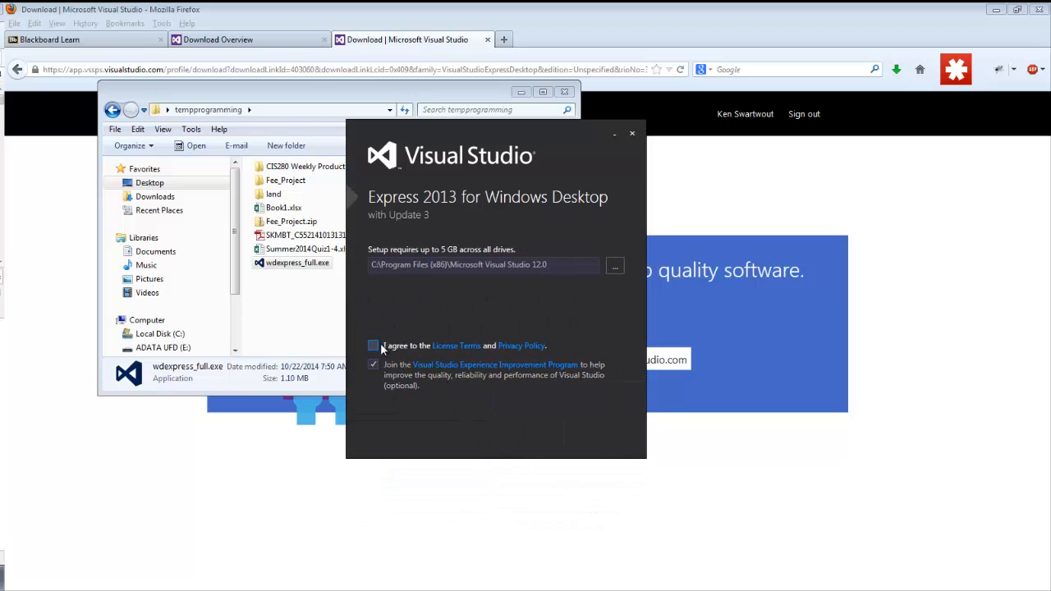
click(374, 345)
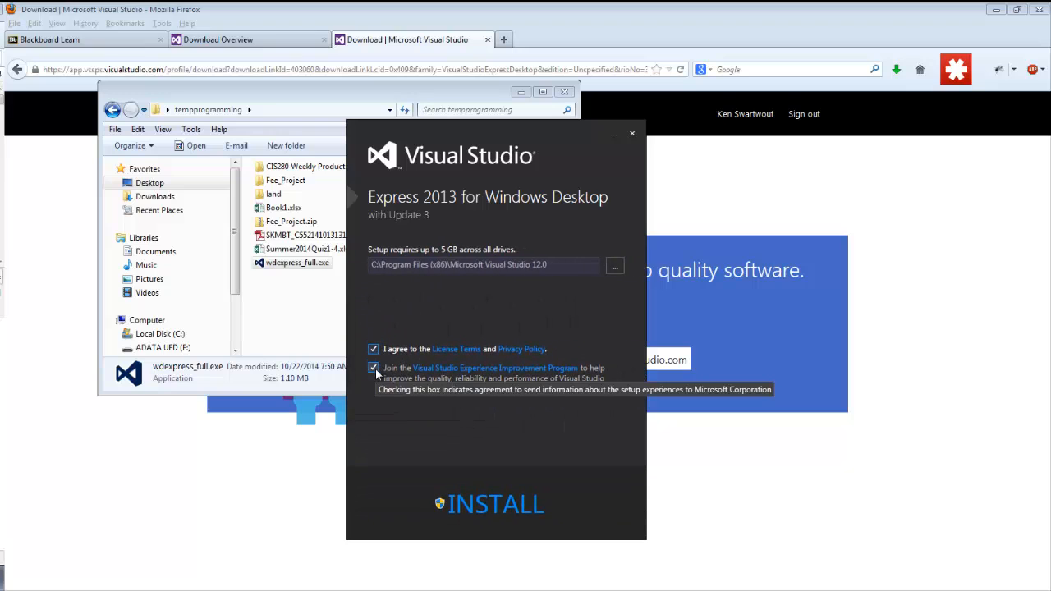
click(373, 368)
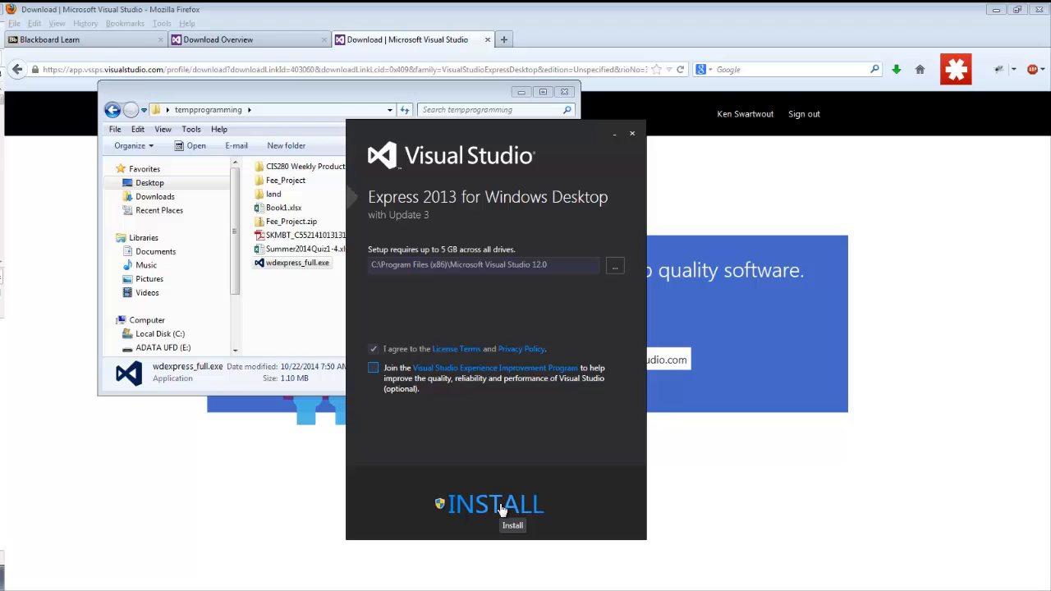
click(496, 503)
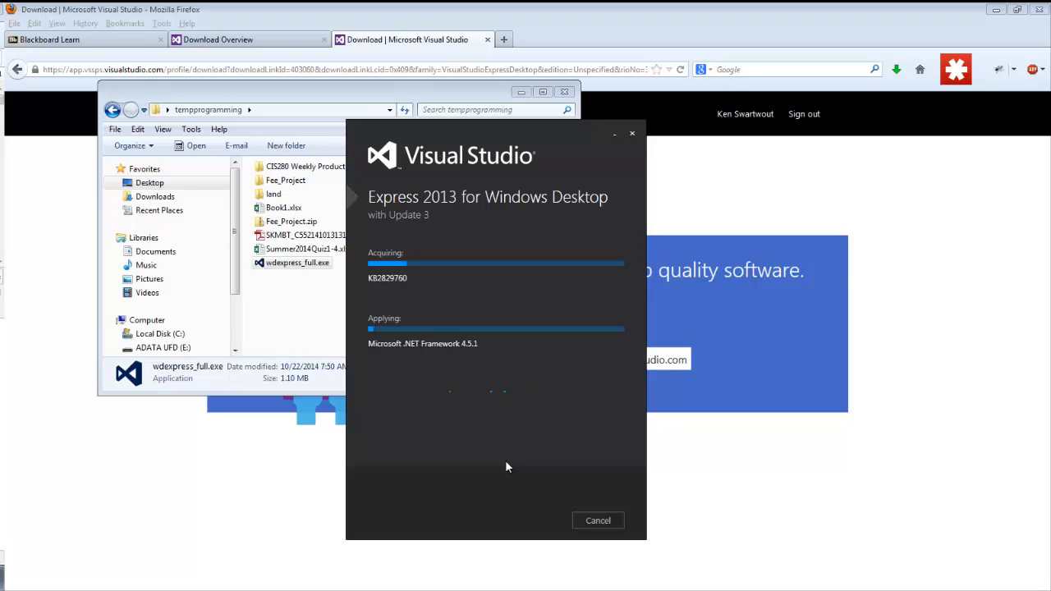
mouse_move(424, 465)
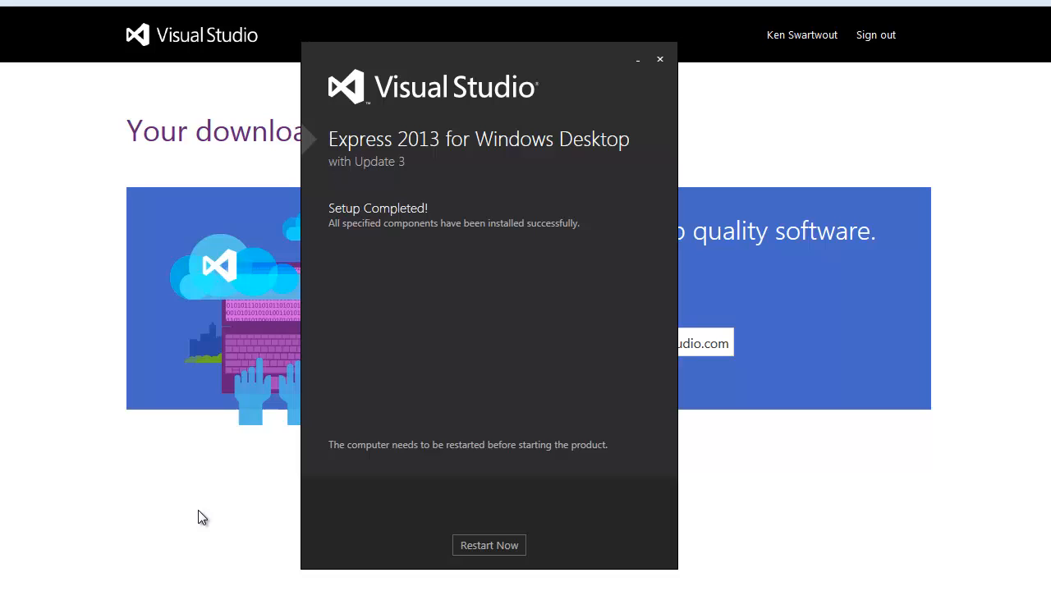
mouse_move(490, 545)
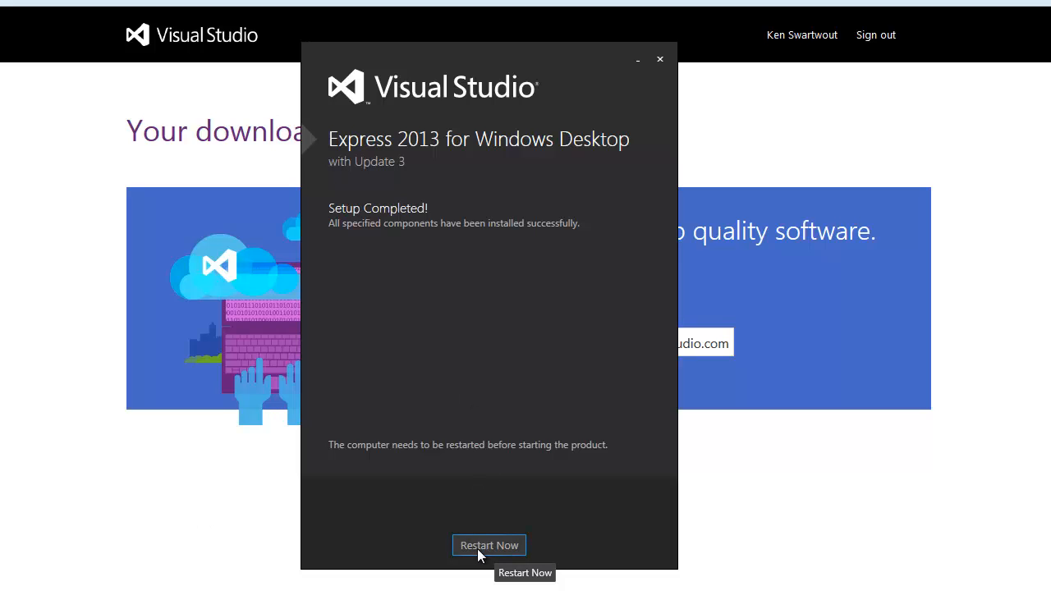
mouse_move(474, 519)
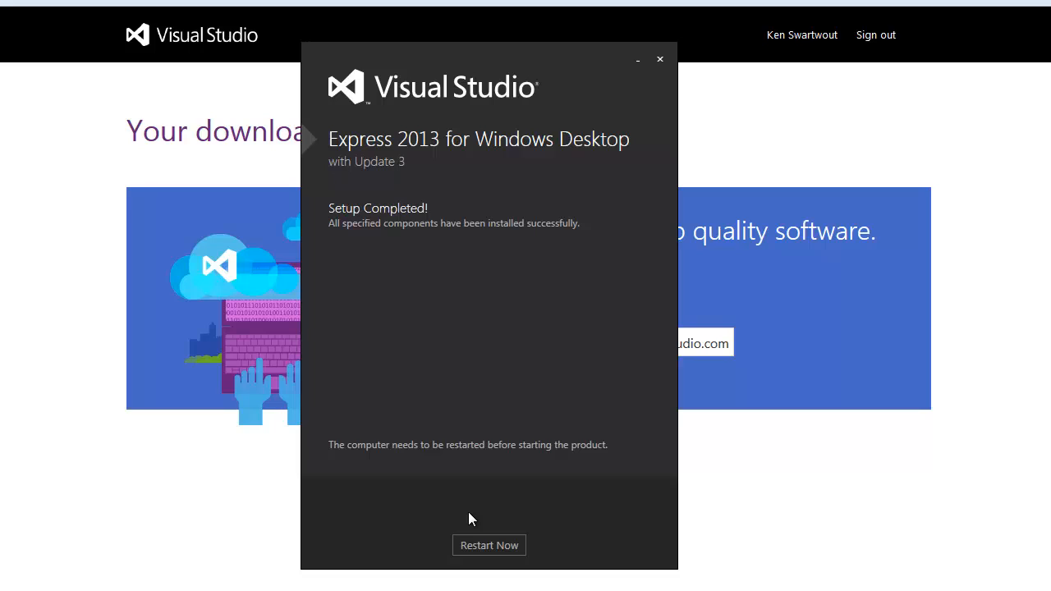